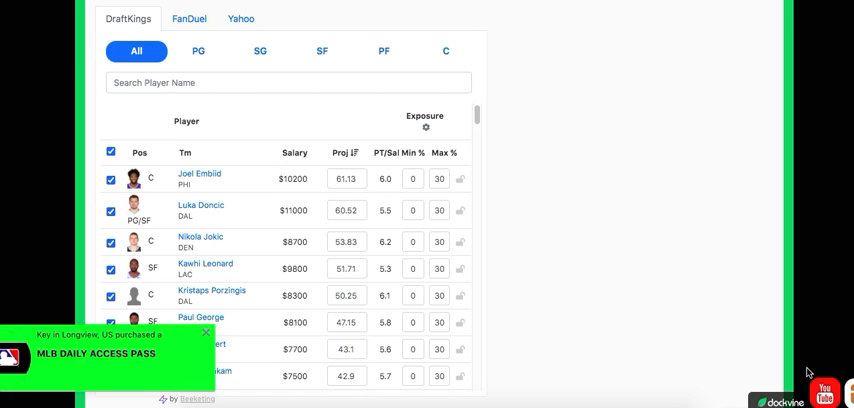
Step: Sort the DraftKings All list by PT/Sal, highest value first
{"action": "left_click", "coordinate": [206, 330]}
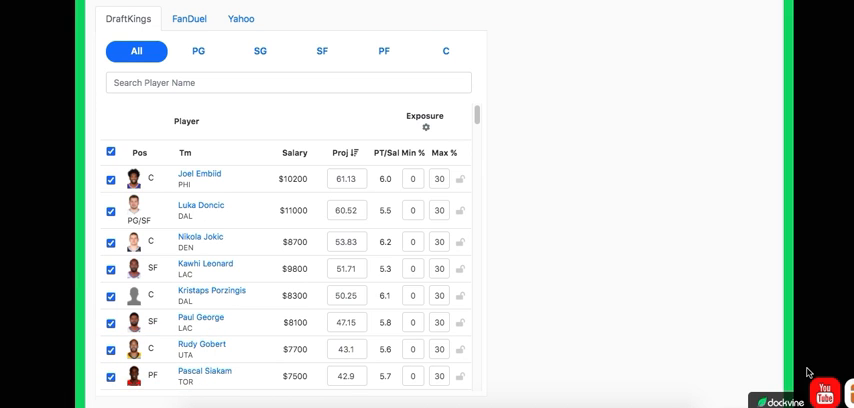
{"action": "mouse_move", "coordinate": [504, 278]}
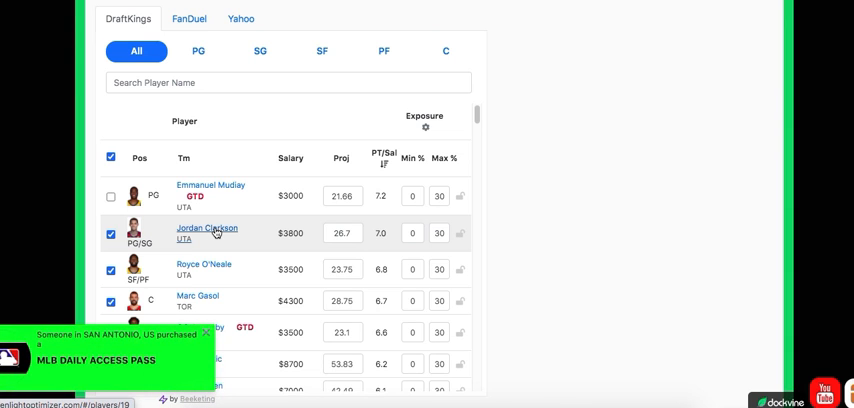
{"action": "mouse_move", "coordinate": [294, 250]}
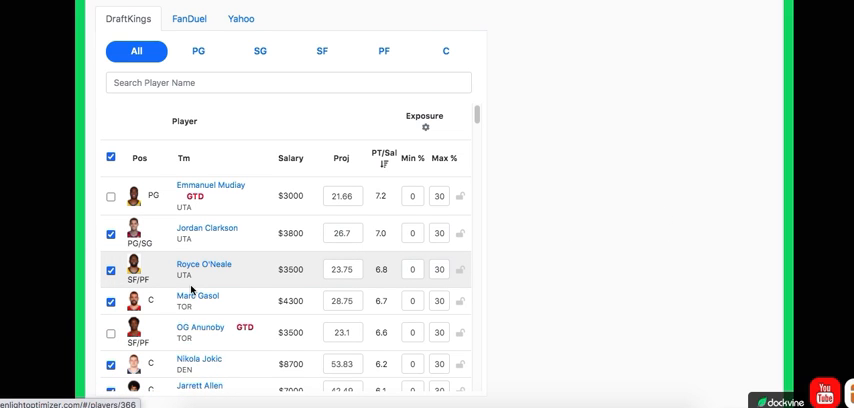
{"action": "mouse_move", "coordinate": [197, 265]}
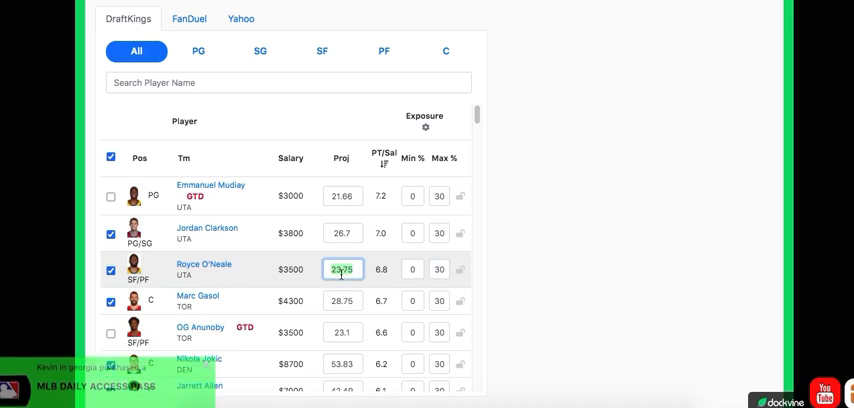
{"action": "left_click", "coordinate": [342, 233]}
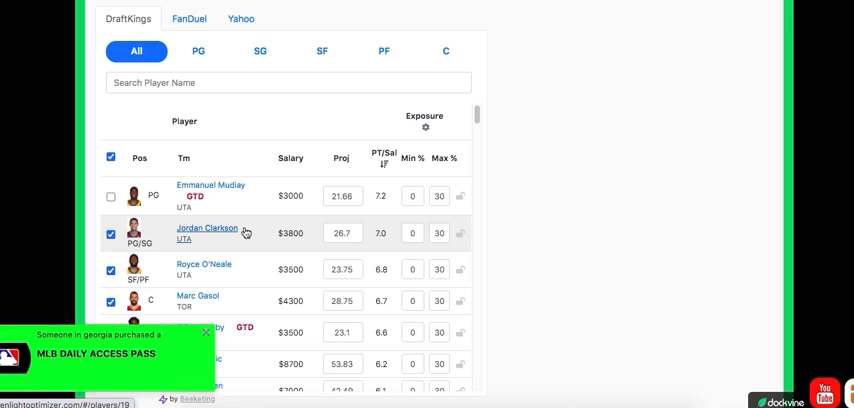
{"action": "mouse_move", "coordinate": [218, 300]}
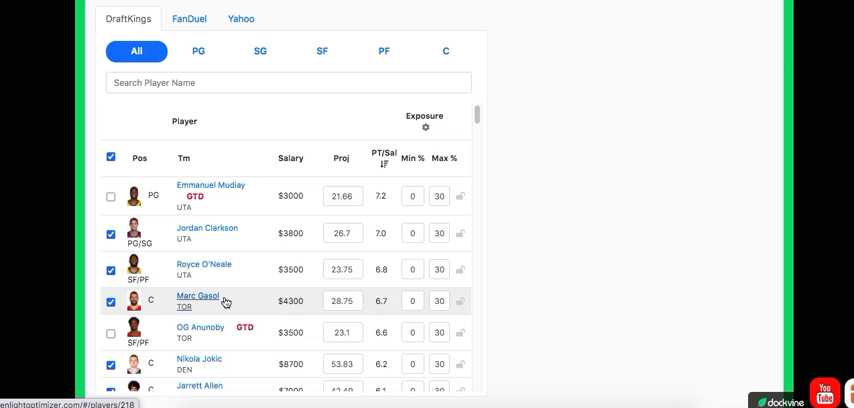
{"action": "mouse_move", "coordinate": [209, 122]}
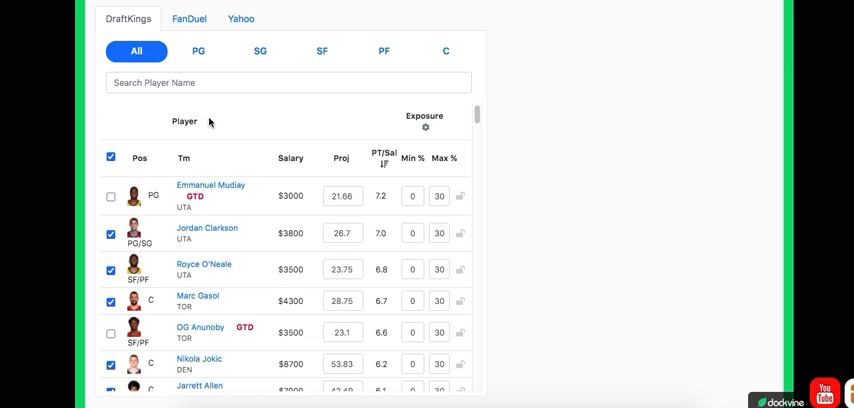
{"action": "mouse_move", "coordinate": [200, 232]}
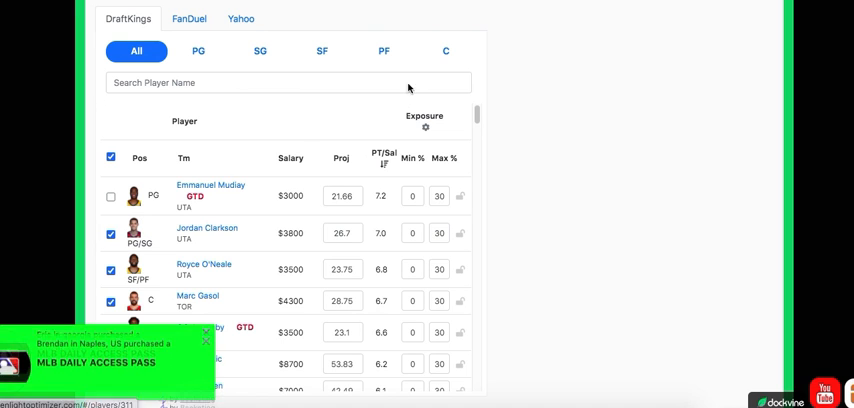
Step: Filter DraftKings to centers and sort by projection, Joel Embiid's 61.13 on top
{"action": "left_click", "coordinate": [445, 51]}
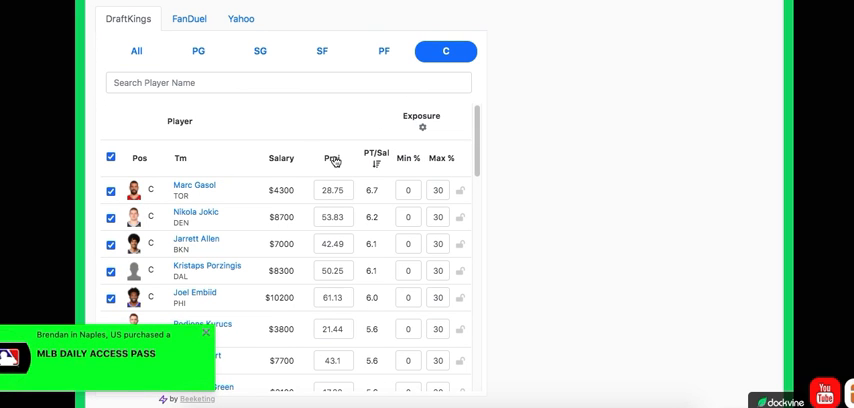
{"action": "left_click", "coordinate": [334, 153]}
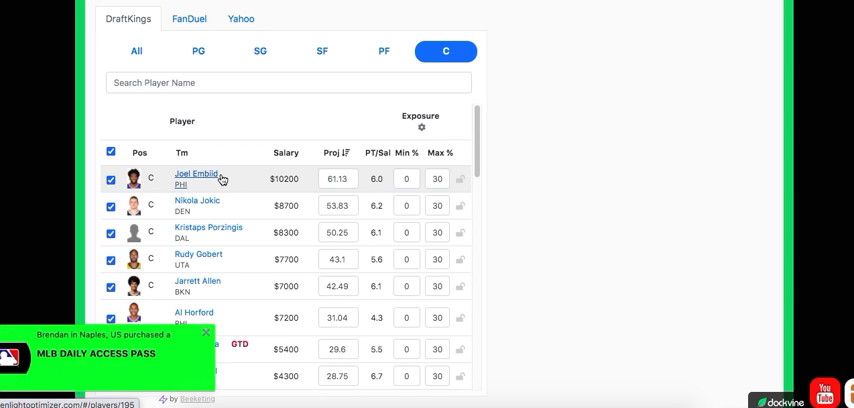
{"action": "left_click", "coordinate": [206, 331]}
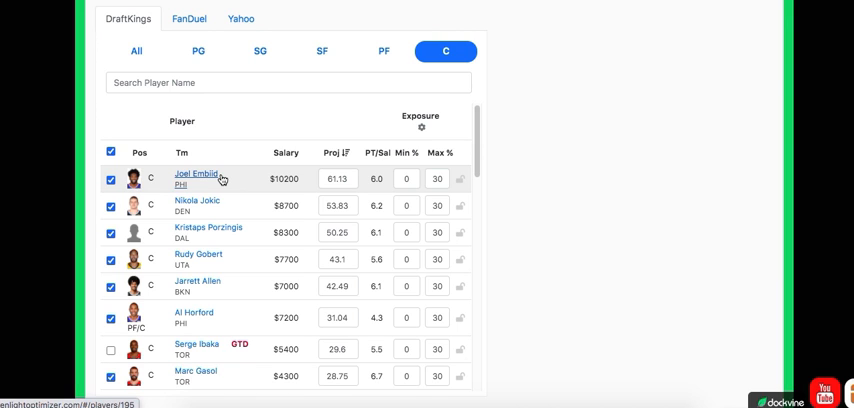
{"action": "mouse_move", "coordinate": [247, 182]}
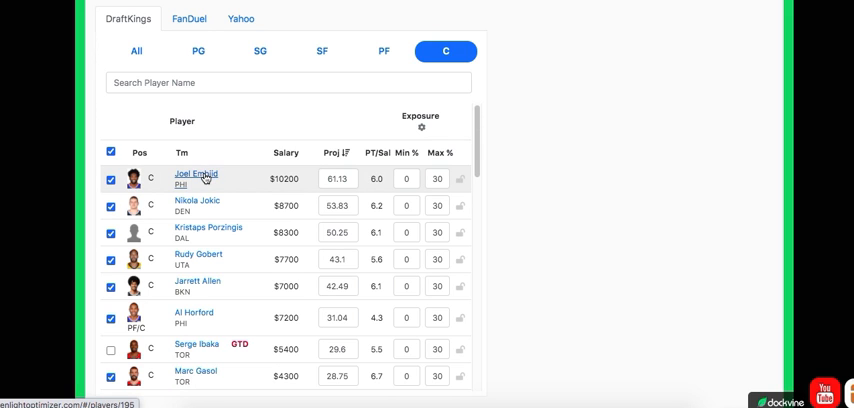
{"action": "mouse_move", "coordinate": [202, 258]}
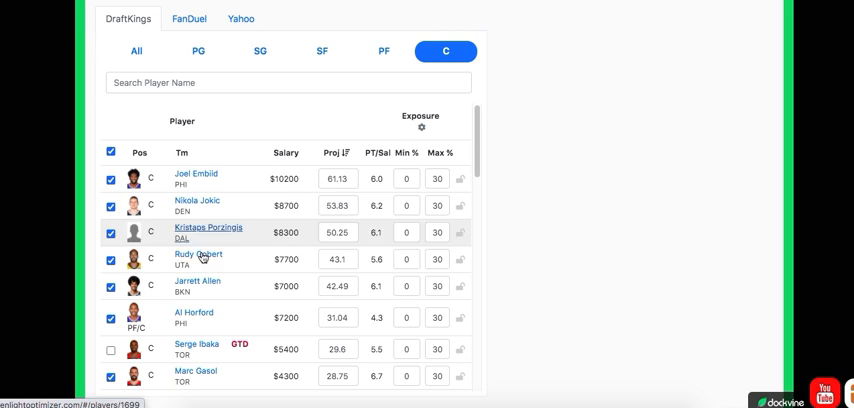
{"action": "mouse_move", "coordinate": [225, 210]}
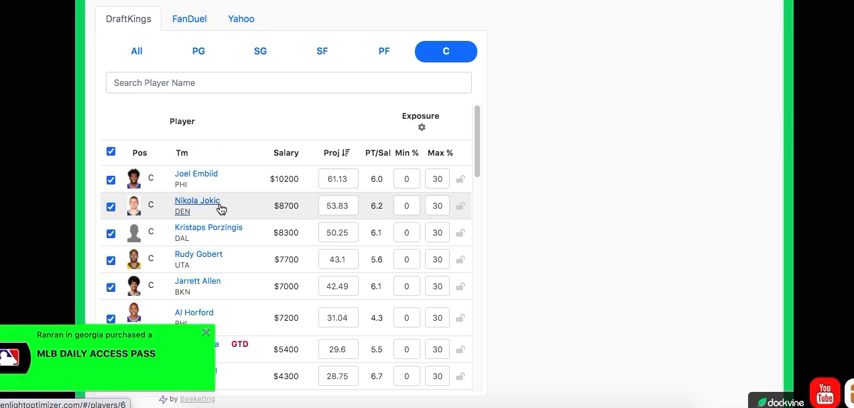
{"action": "left_click", "coordinate": [207, 331]}
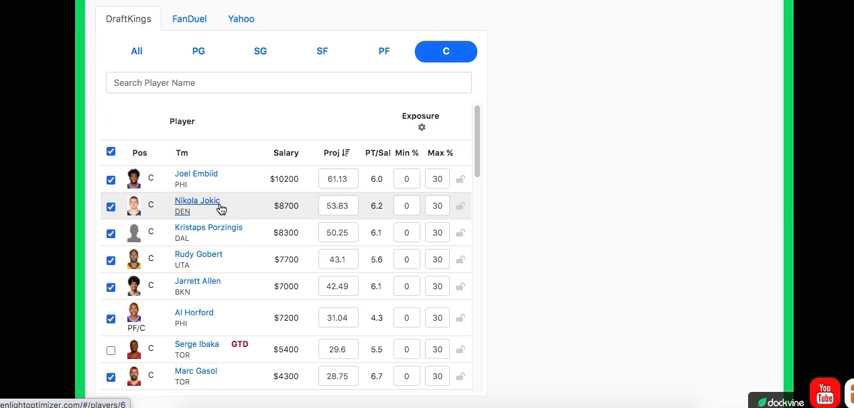
{"action": "mouse_move", "coordinate": [237, 185]}
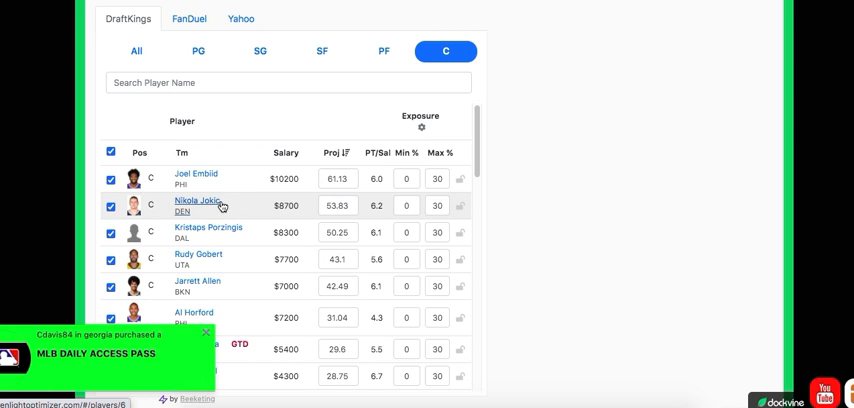
{"action": "mouse_move", "coordinate": [210, 233]}
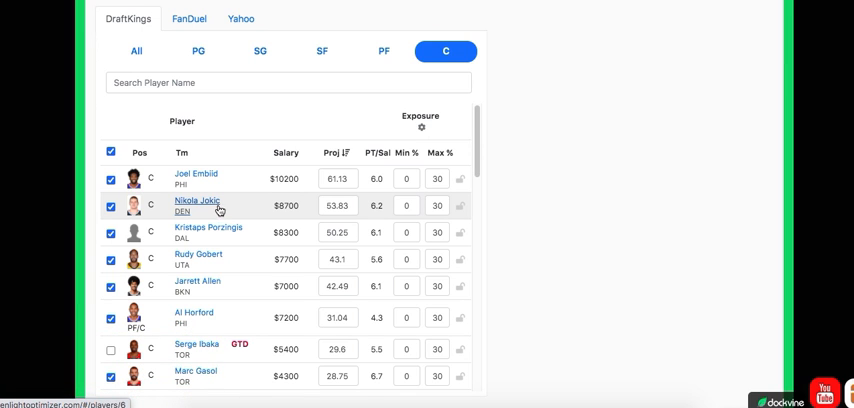
{"action": "mouse_move", "coordinate": [219, 238]}
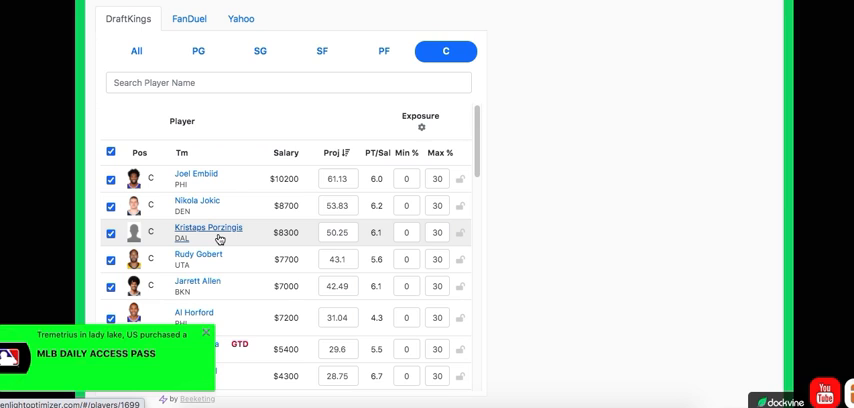
{"action": "left_click", "coordinate": [206, 331]}
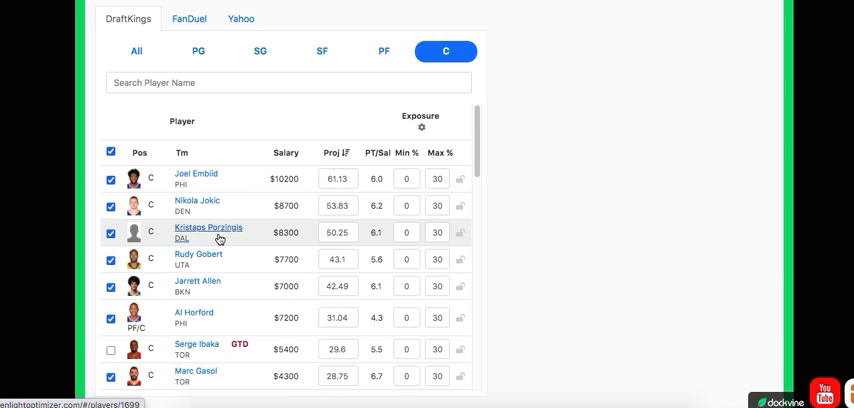
{"action": "mouse_move", "coordinate": [247, 240]}
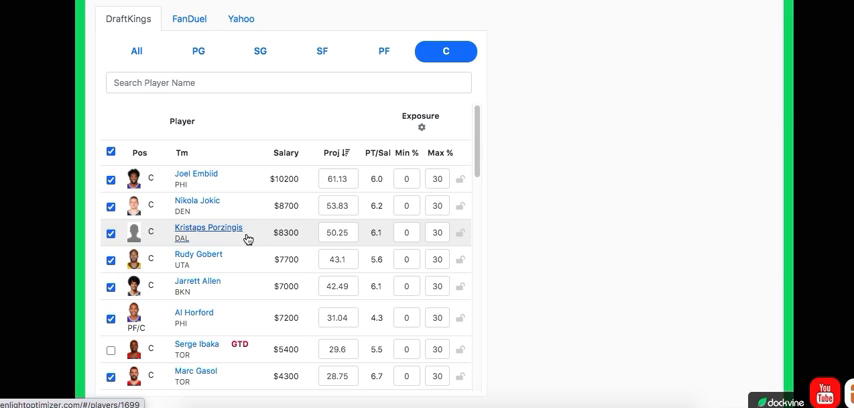
{"action": "mouse_move", "coordinate": [230, 233]}
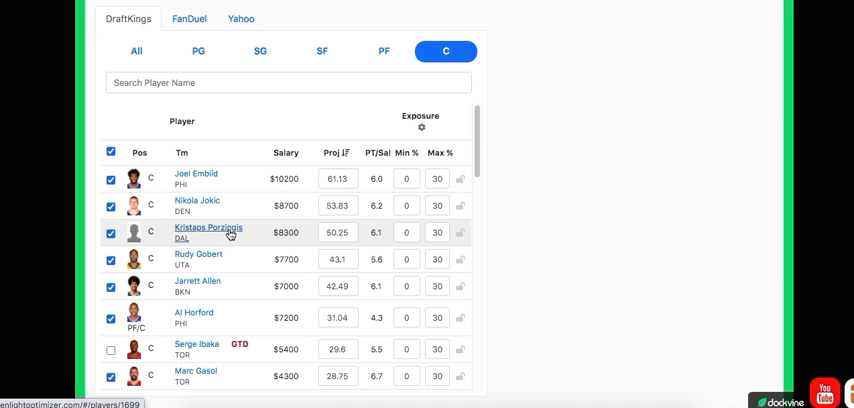
{"action": "mouse_move", "coordinate": [212, 239]}
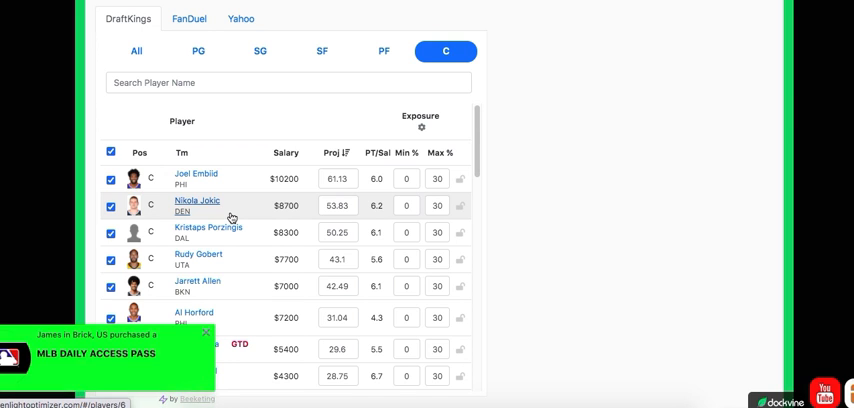
{"action": "left_click", "coordinate": [206, 332]}
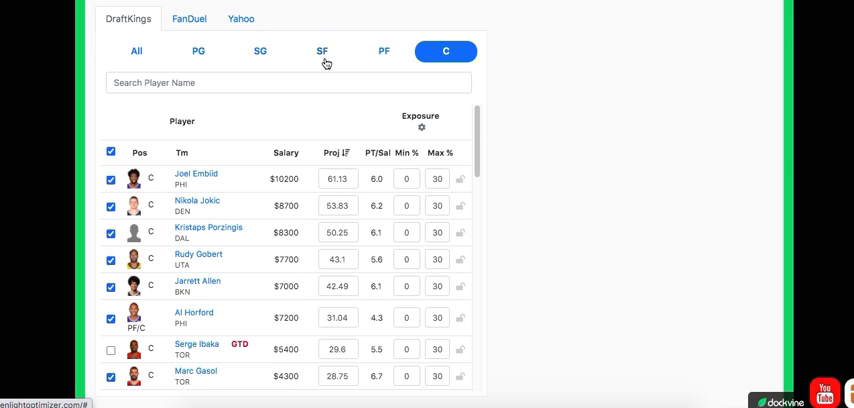
Step: Review small forwards, then switch filters All, C and SF, ending on small forwards ranked by PT/Sal
{"action": "left_click", "coordinate": [321, 51]}
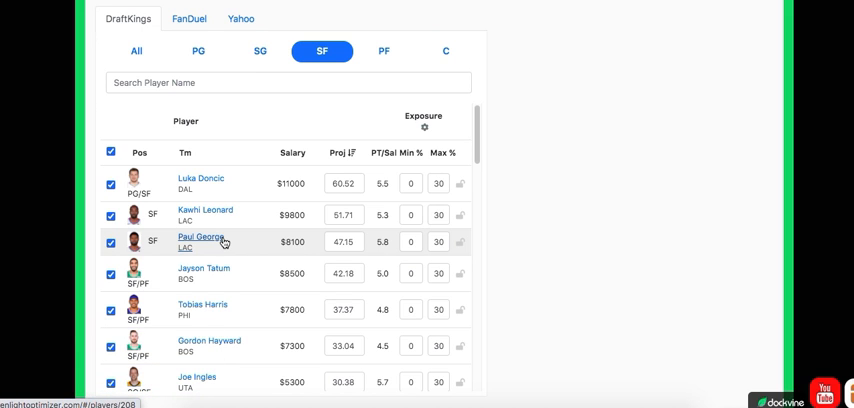
{"action": "left_click", "coordinate": [343, 241]}
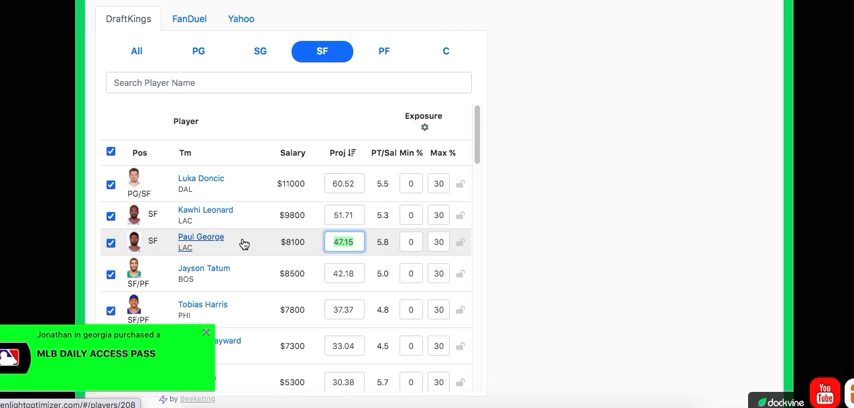
{"action": "mouse_move", "coordinate": [239, 244]}
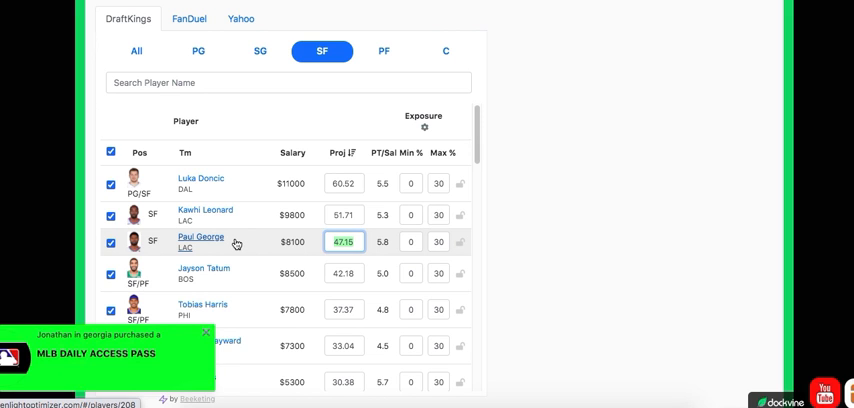
{"action": "left_click", "coordinate": [137, 51]}
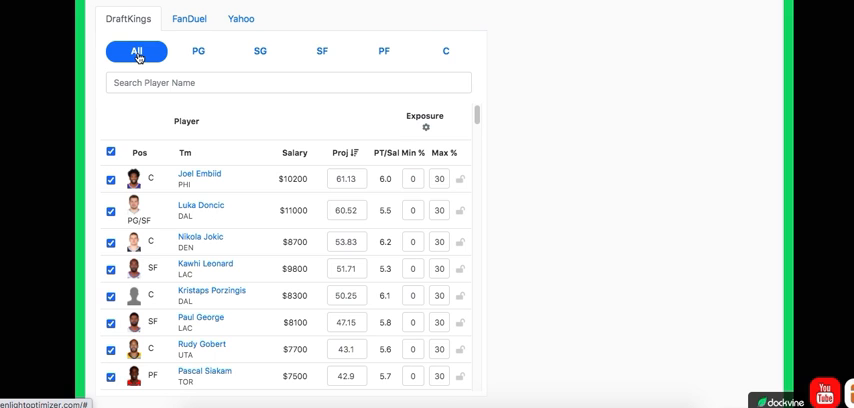
{"action": "mouse_move", "coordinate": [383, 161]}
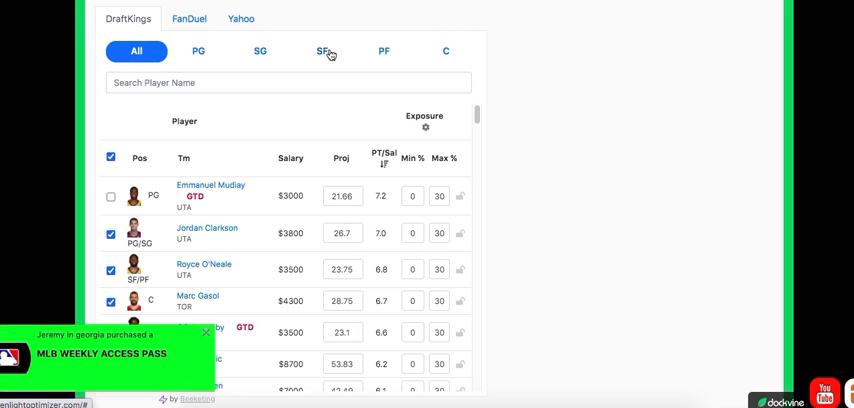
{"action": "left_click", "coordinate": [445, 51]}
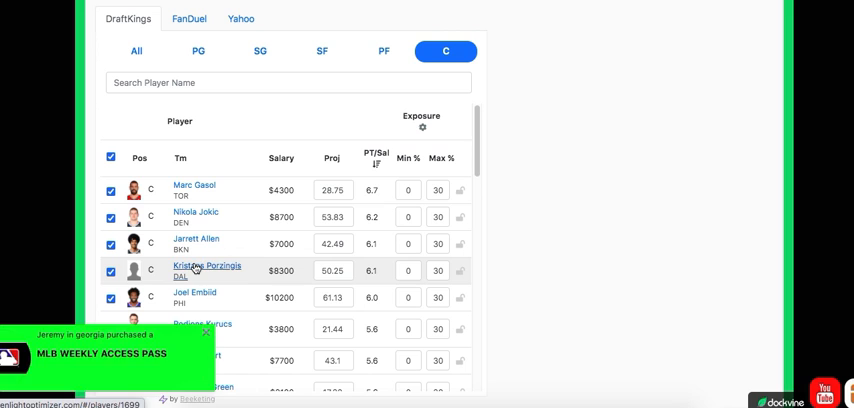
{"action": "left_click", "coordinate": [321, 51]}
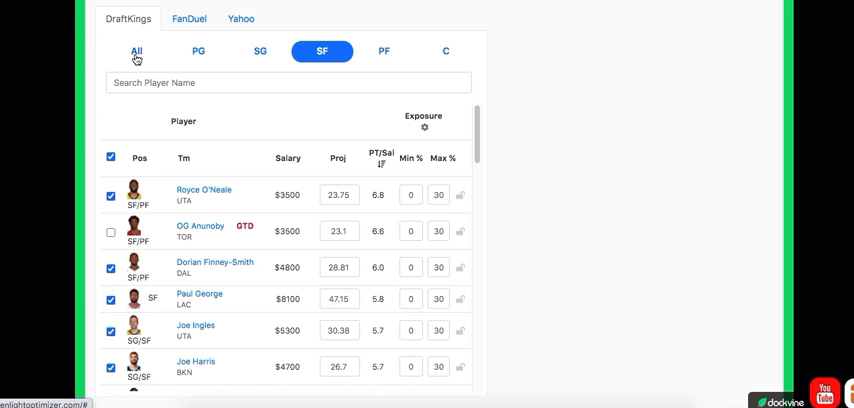
Step: Show all DraftKings positions, then switch to the FanDuel pool led by Luka Doncic's 57.99
{"action": "left_click", "coordinate": [189, 18]}
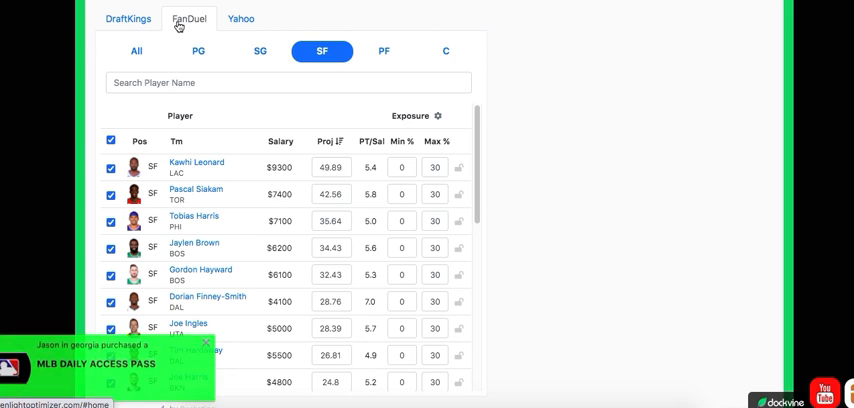
{"action": "left_click", "coordinate": [136, 51]}
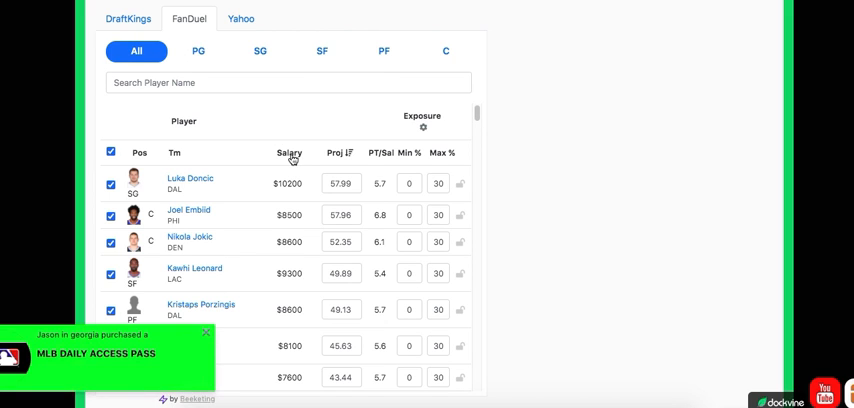
{"action": "mouse_move", "coordinate": [269, 215]}
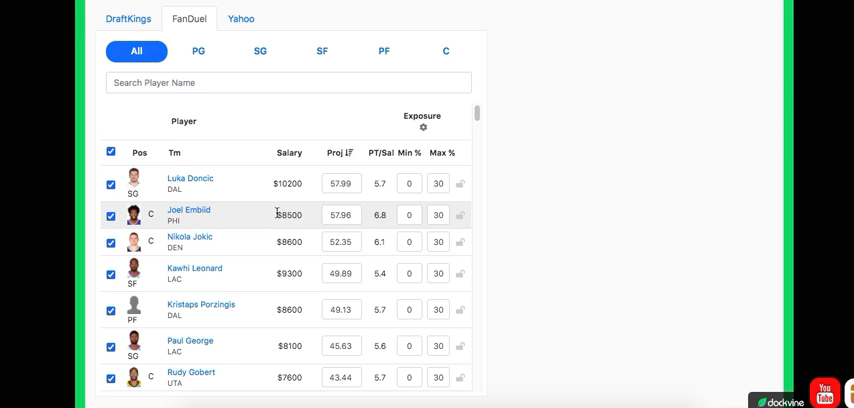
Step: Highlight a star's salary, sort FanDuel by PT/Sal, then filter to point guards
{"action": "double_click", "coordinate": [288, 215]}
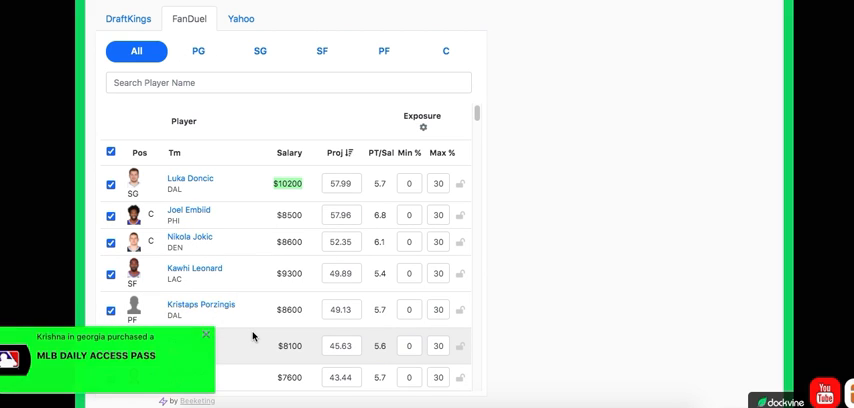
{"action": "left_click", "coordinate": [207, 333]}
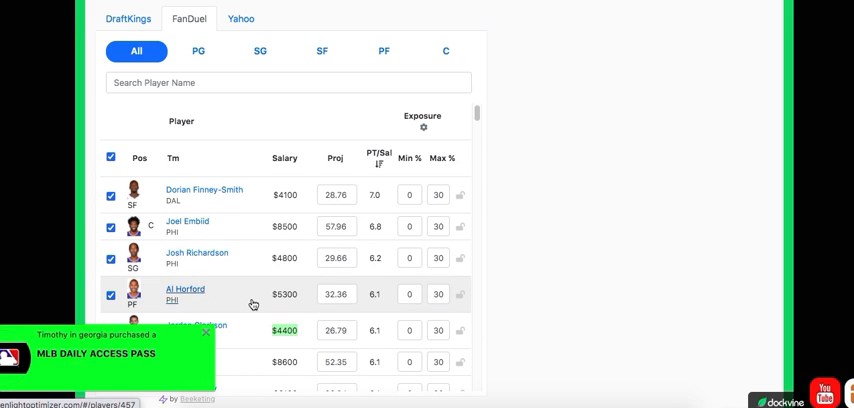
{"action": "mouse_move", "coordinate": [357, 141]}
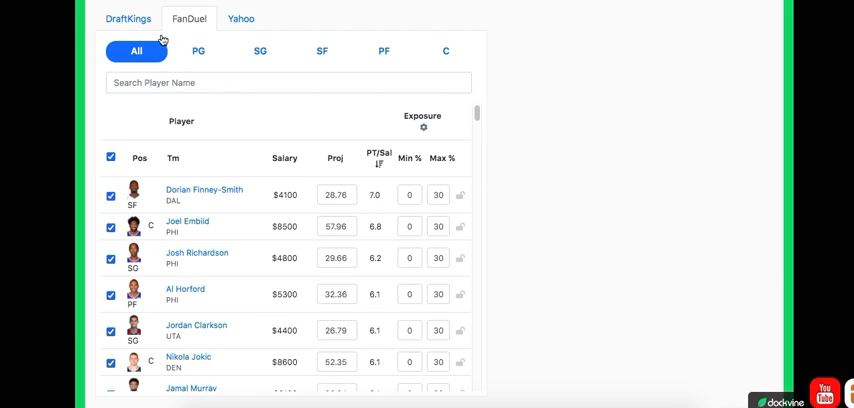
{"action": "left_click", "coordinate": [198, 51]}
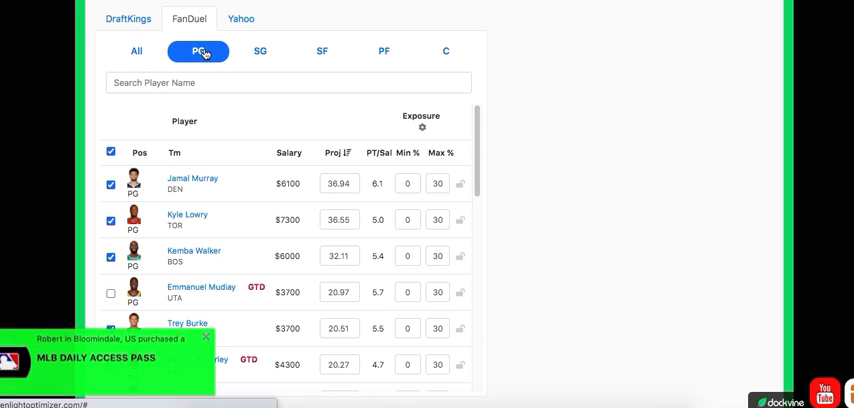
{"action": "mouse_move", "coordinate": [190, 225]}
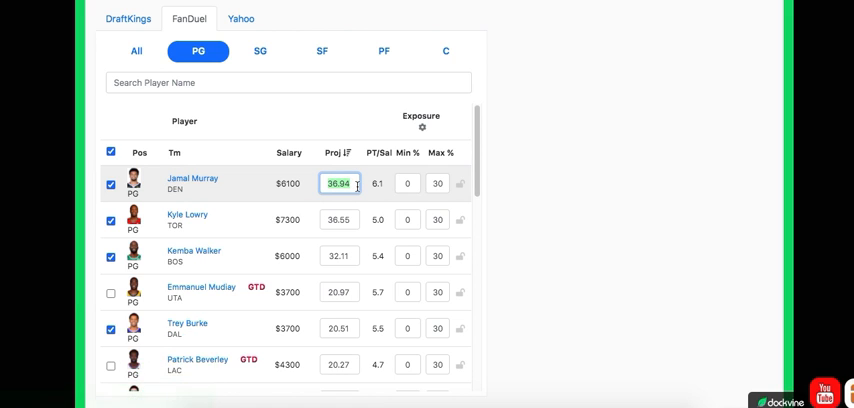
{"action": "mouse_move", "coordinate": [192, 179]}
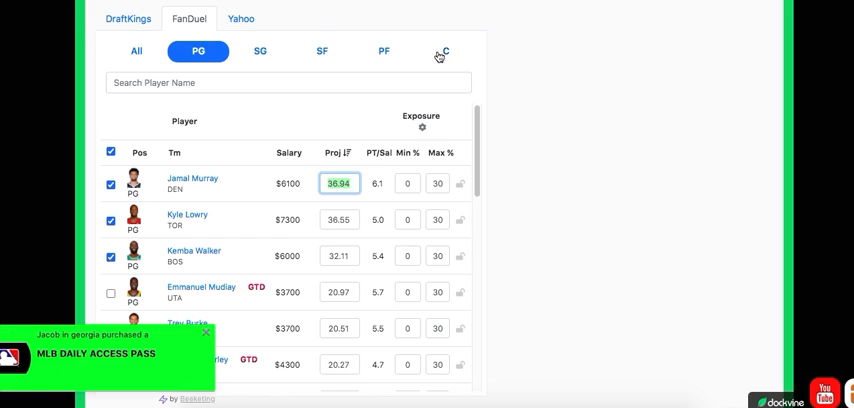
Step: Step FanDuel through C, SF, PF and SG filters, ending on Yahoo shooting guards
{"action": "left_click", "coordinate": [445, 51]}
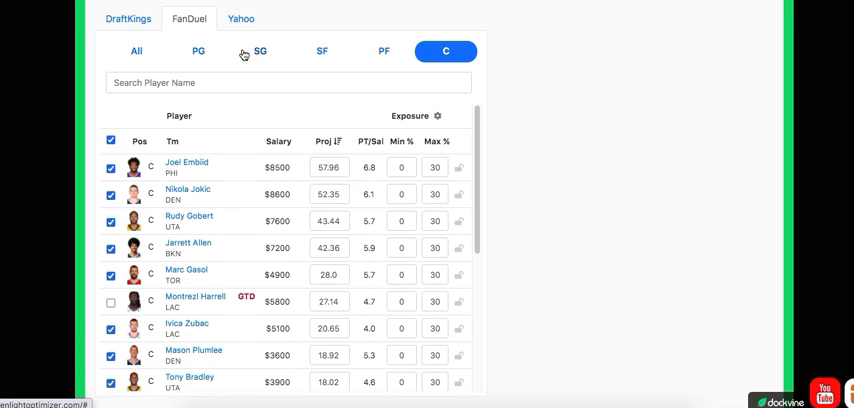
{"action": "left_click", "coordinate": [321, 51]}
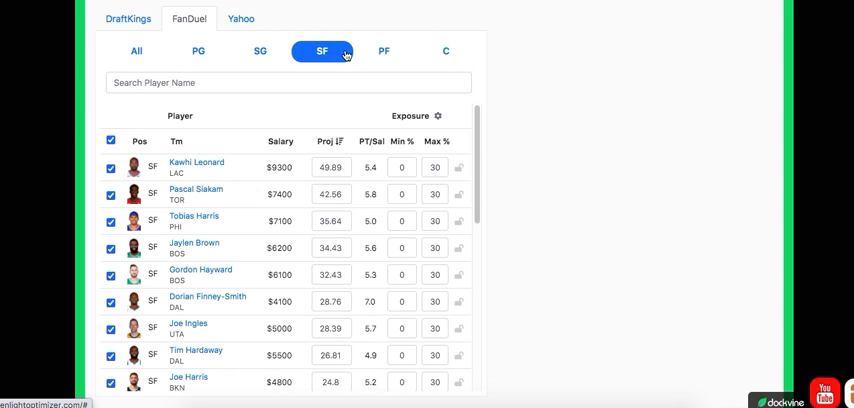
{"action": "left_click", "coordinate": [383, 51]}
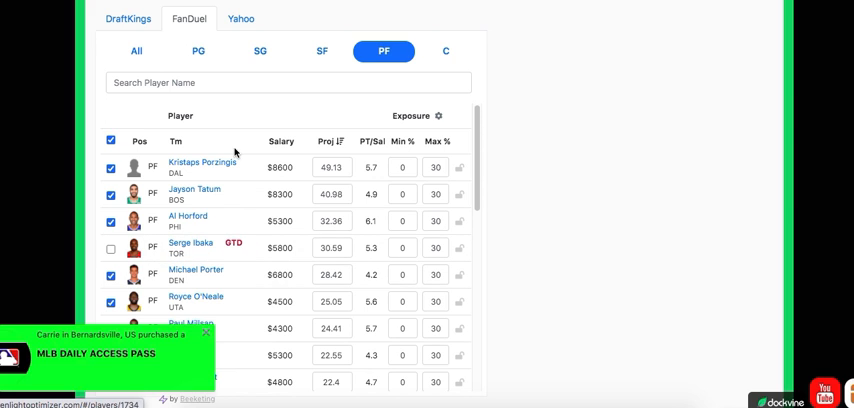
{"action": "left_click", "coordinate": [260, 51]}
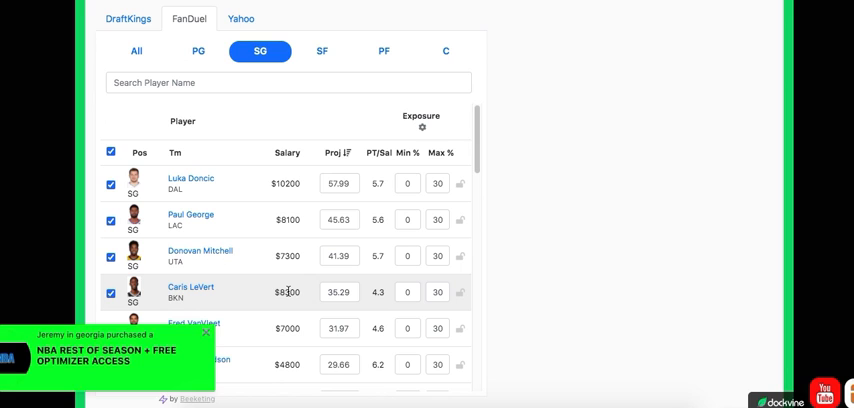
{"action": "left_click", "coordinate": [206, 330]}
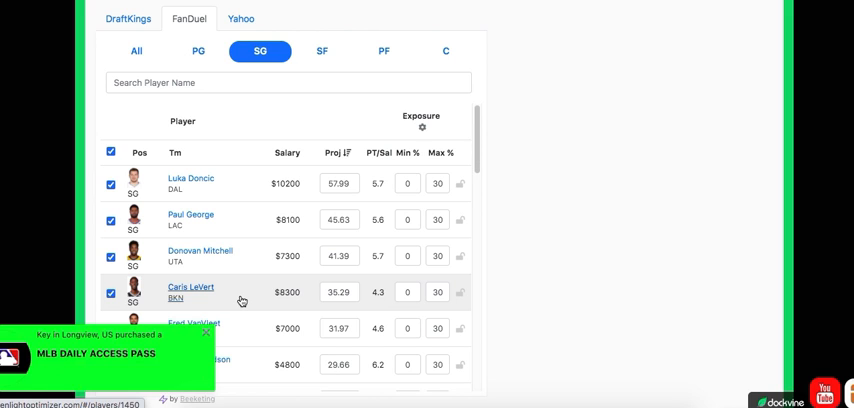
{"action": "left_click", "coordinate": [206, 331]}
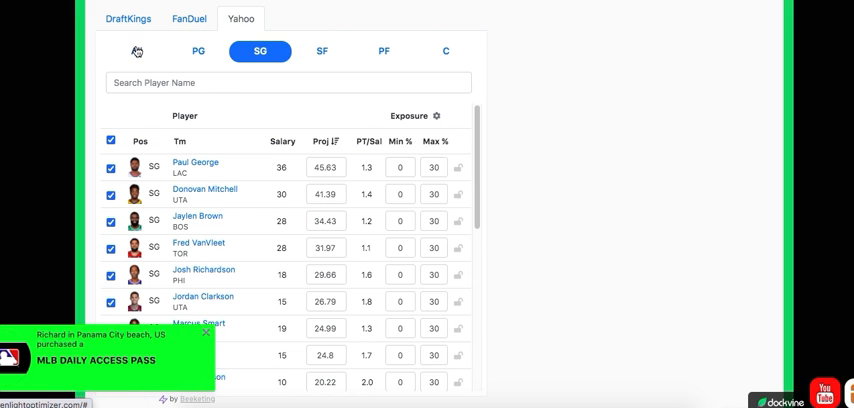
Step: Show Yahoo players at every position, led by Luka Doncic's 57.99
{"action": "left_click", "coordinate": [137, 51]}
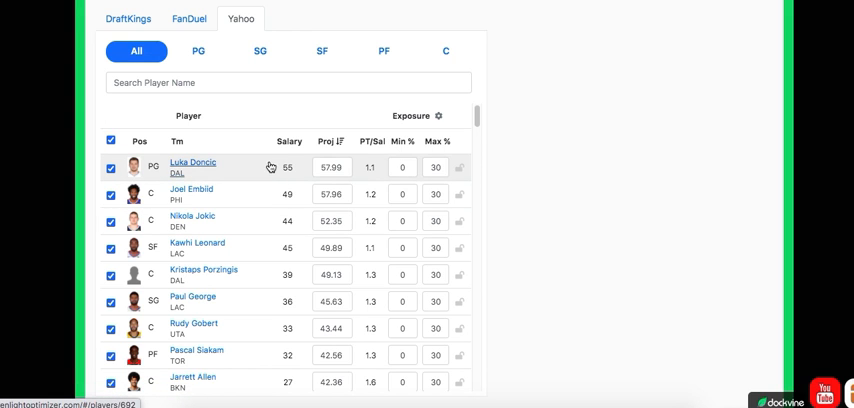
{"action": "mouse_move", "coordinate": [260, 220]}
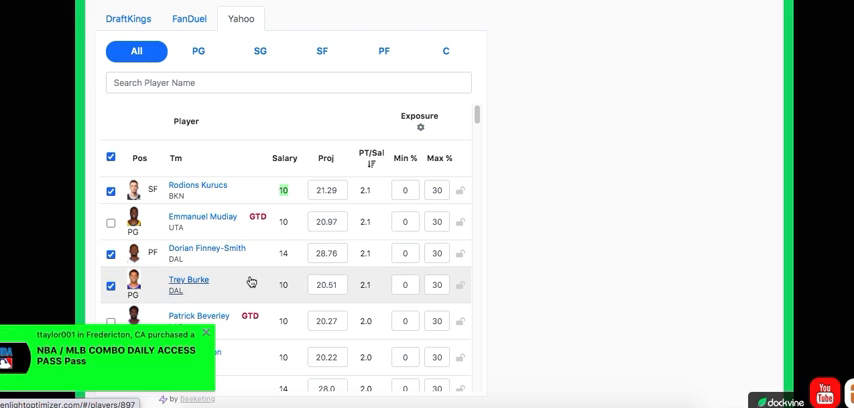
{"action": "scroll", "scroll_direction": "down", "scroll_amount": 3}
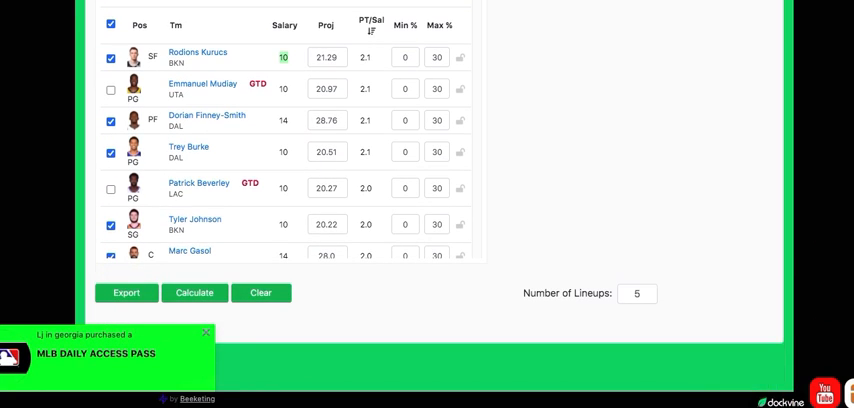
{"action": "scroll", "scroll_direction": "up", "scroll_amount": 3}
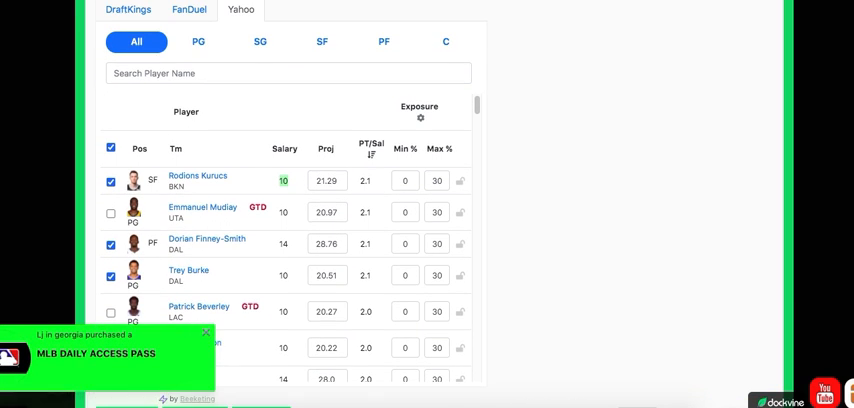
{"action": "type", "text": "c"}
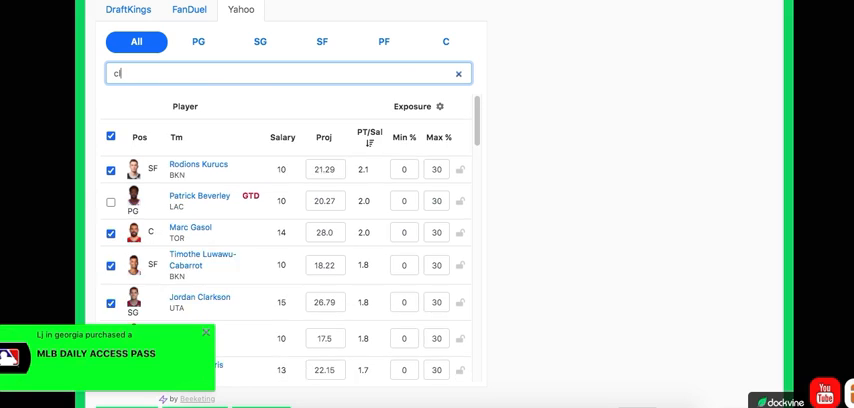
{"action": "type", "text": "lar"}
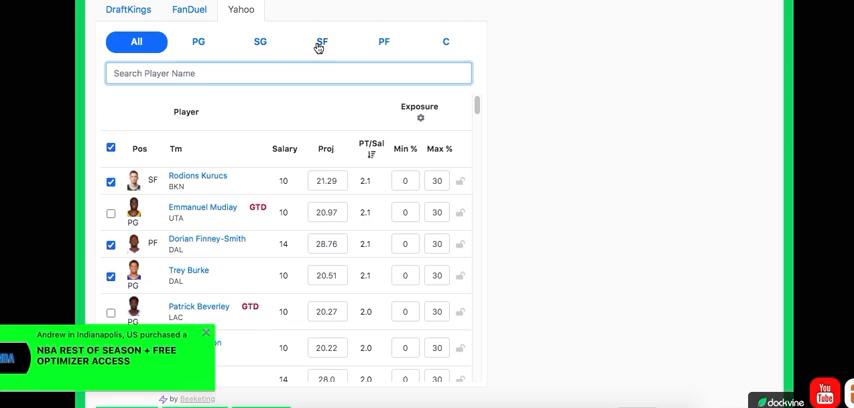
Step: Rank Yahoo small forwards by projection, then scroll through the shooting guards list
{"action": "left_click", "coordinate": [321, 41]}
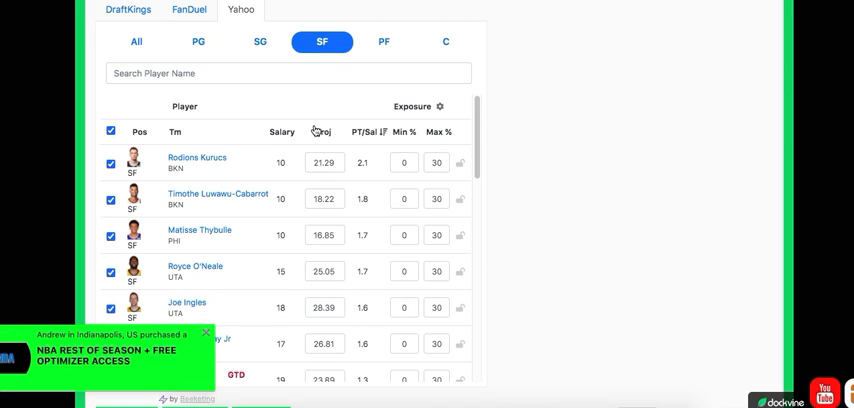
{"action": "left_click", "coordinate": [324, 131]}
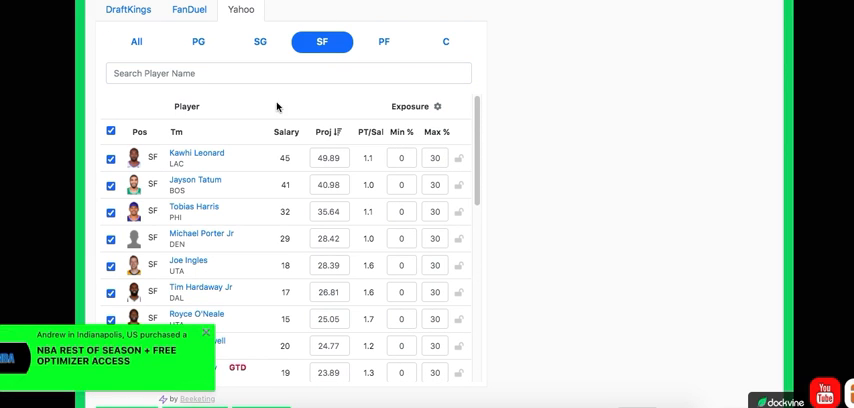
{"action": "left_click", "coordinate": [260, 42]}
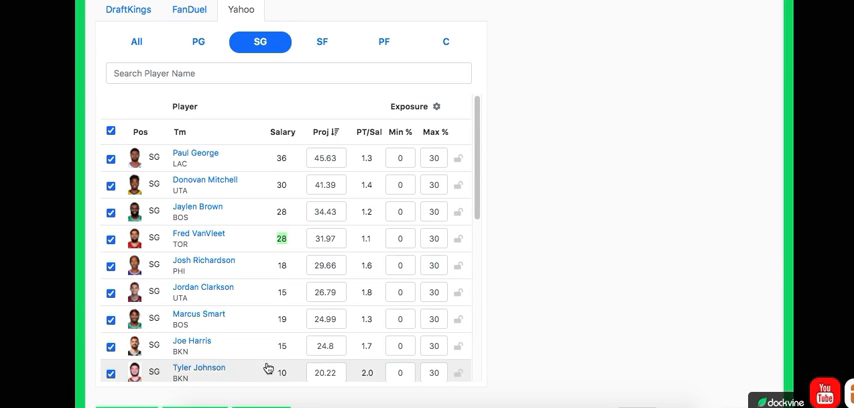
{"action": "scroll", "scroll_direction": "down", "scroll_amount": 3}
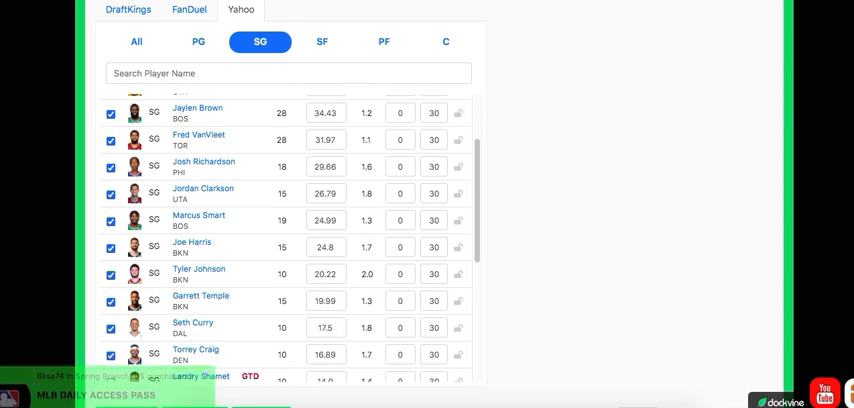
{"action": "scroll", "scroll_direction": "up", "scroll_amount": 3}
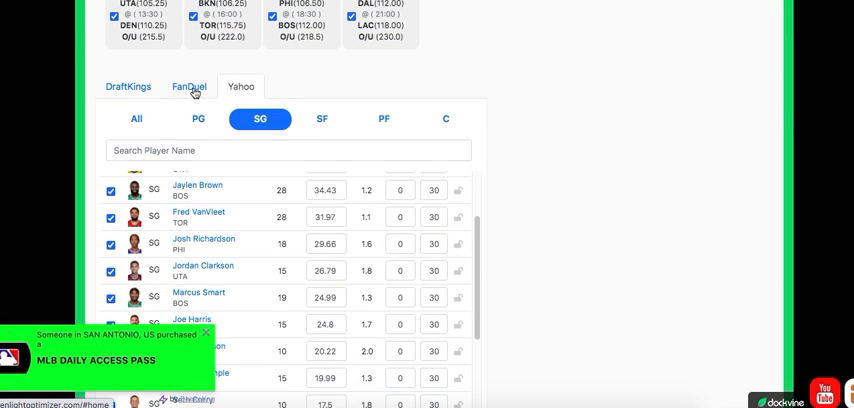
Step: Switch via FanDuel back to DraftKings shooting guards, Caris LeVert's 37.02 on top
{"action": "left_click", "coordinate": [129, 86]}
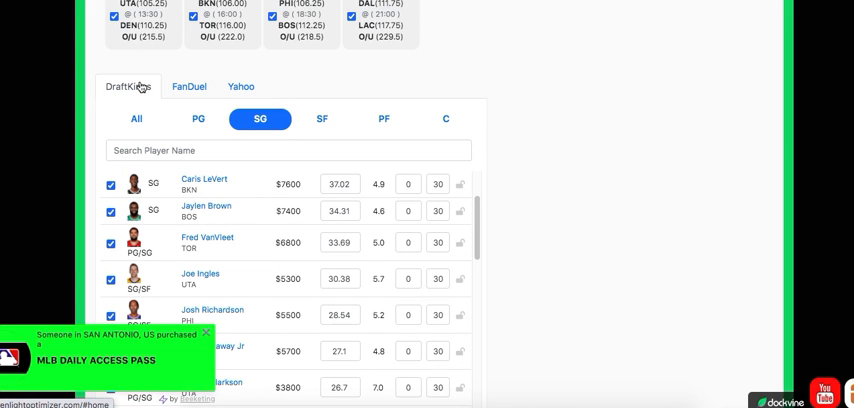
{"action": "left_click", "coordinate": [205, 333]}
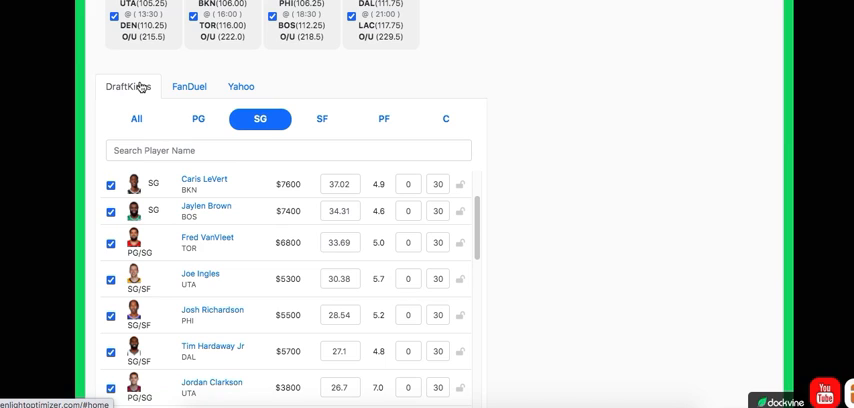